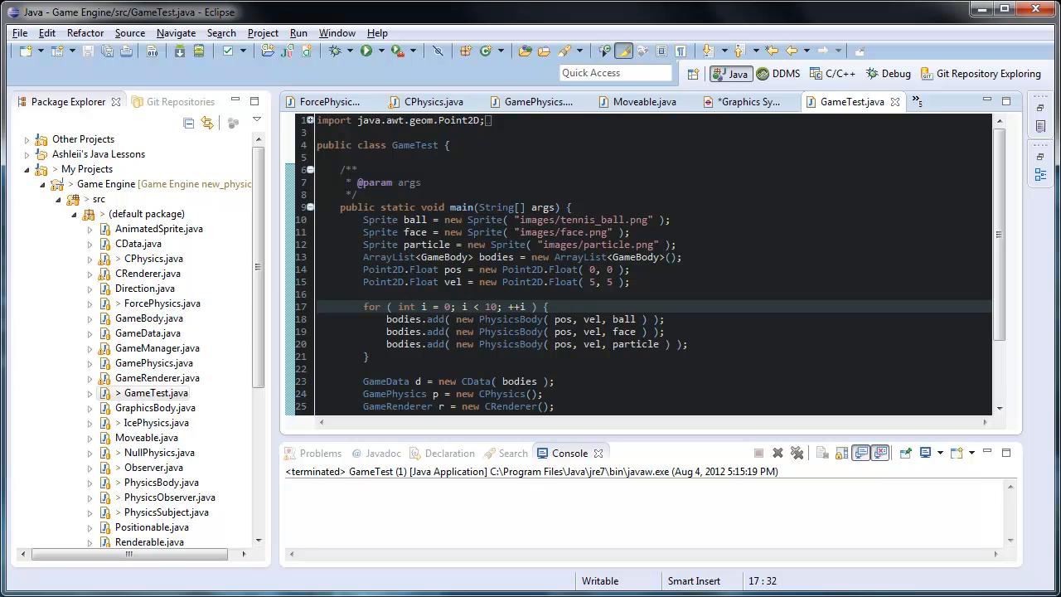
# - Launch GameTest so faces, tennis balls and particles bounce in the game window
pyautogui.click(368, 50)
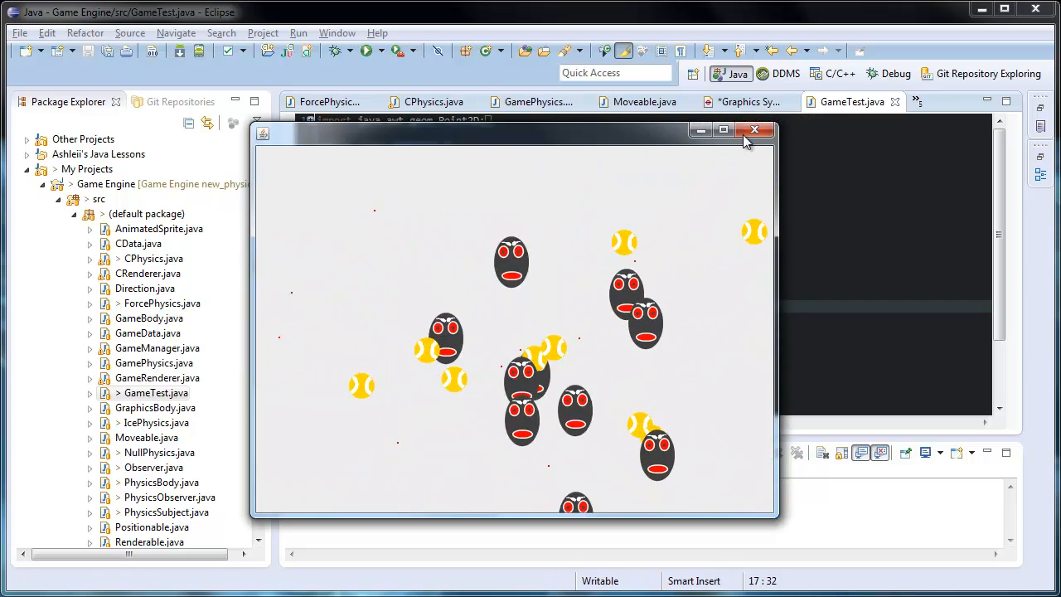
# - Close the bouncing sprite demo window before editing the loop count
pyautogui.click(755, 130)
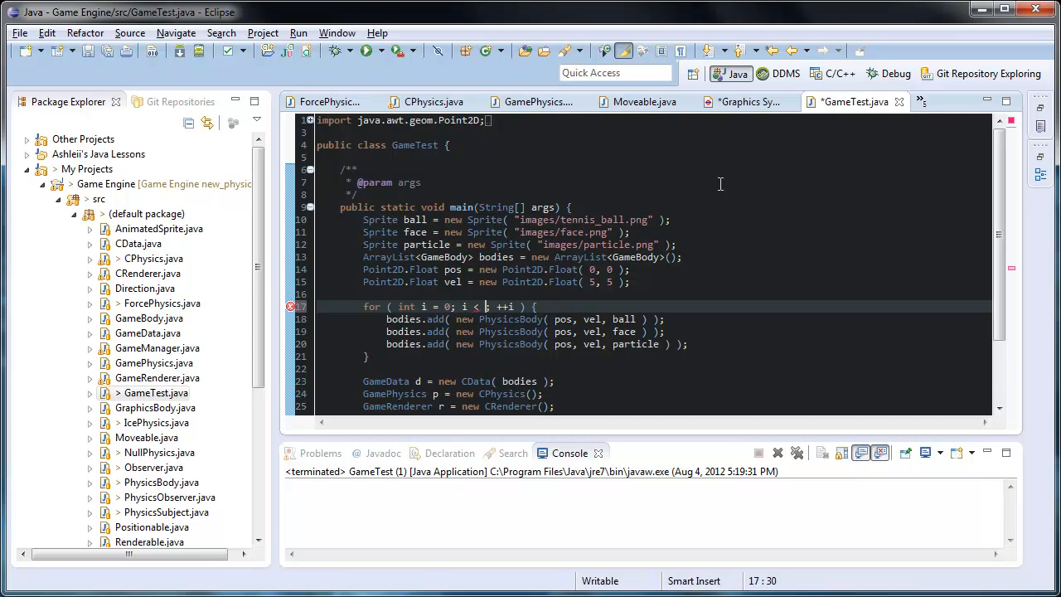
# - Set the loop limit to 50, run the crowded demo, then close its window
pyautogui.write('50')
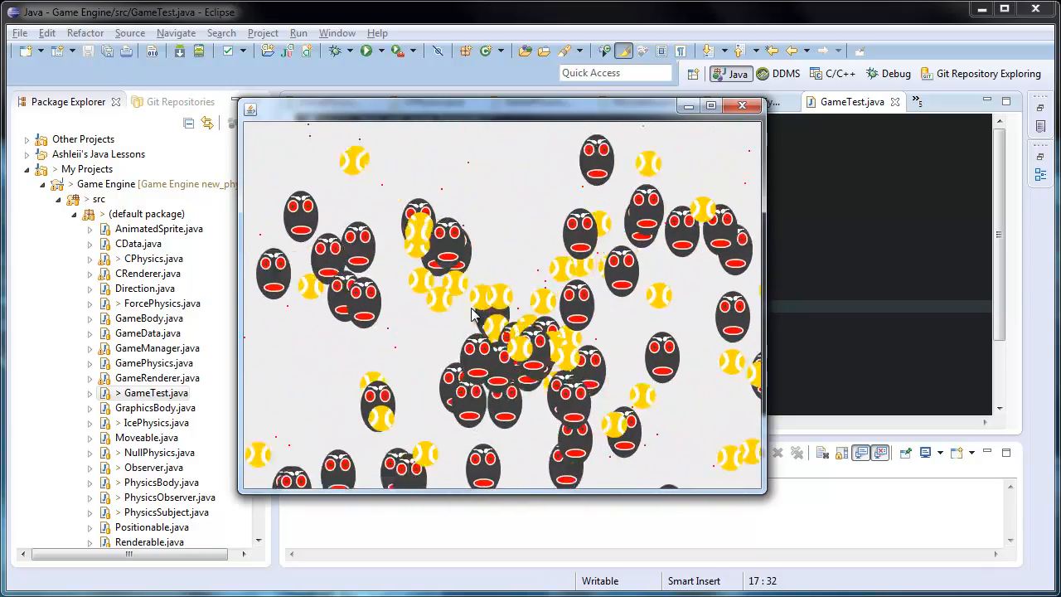
pyautogui.click(742, 106)
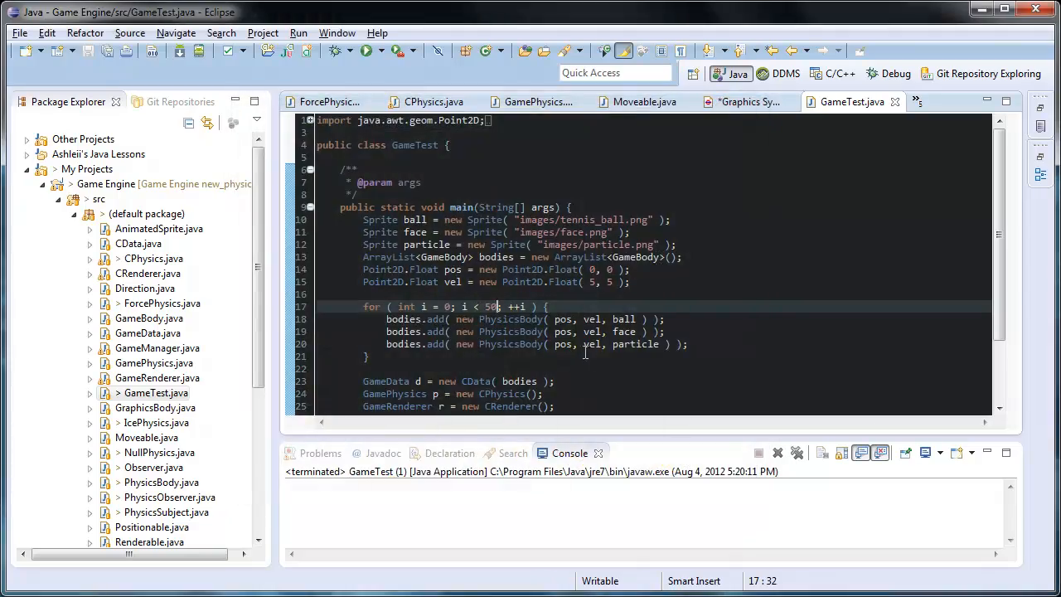
pyautogui.moveTo(544, 340)
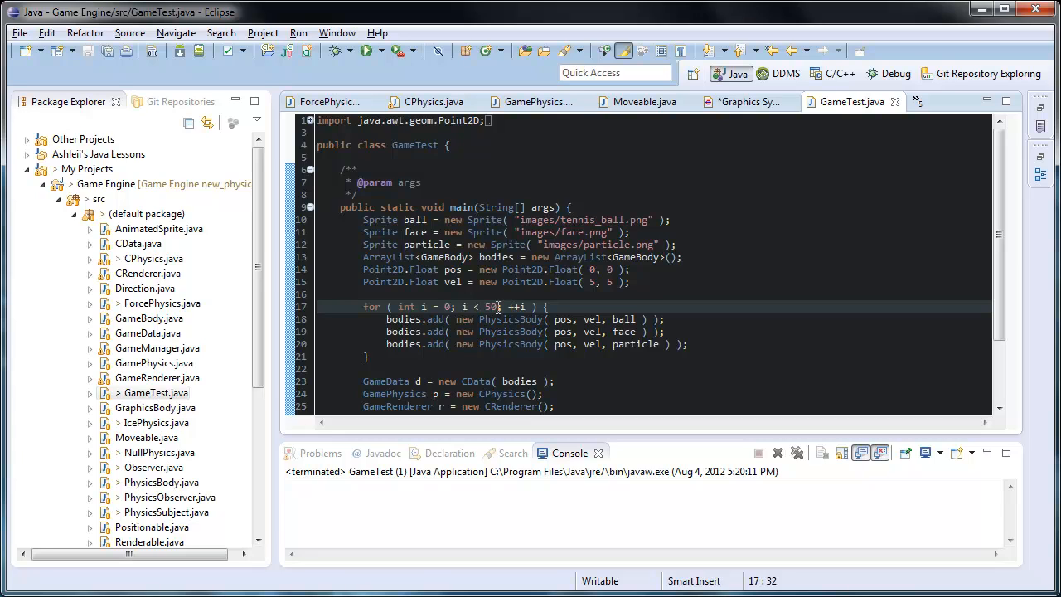
# - Show the Graphics System.uxf UMLet class diagram of the engine
pyautogui.click(746, 101)
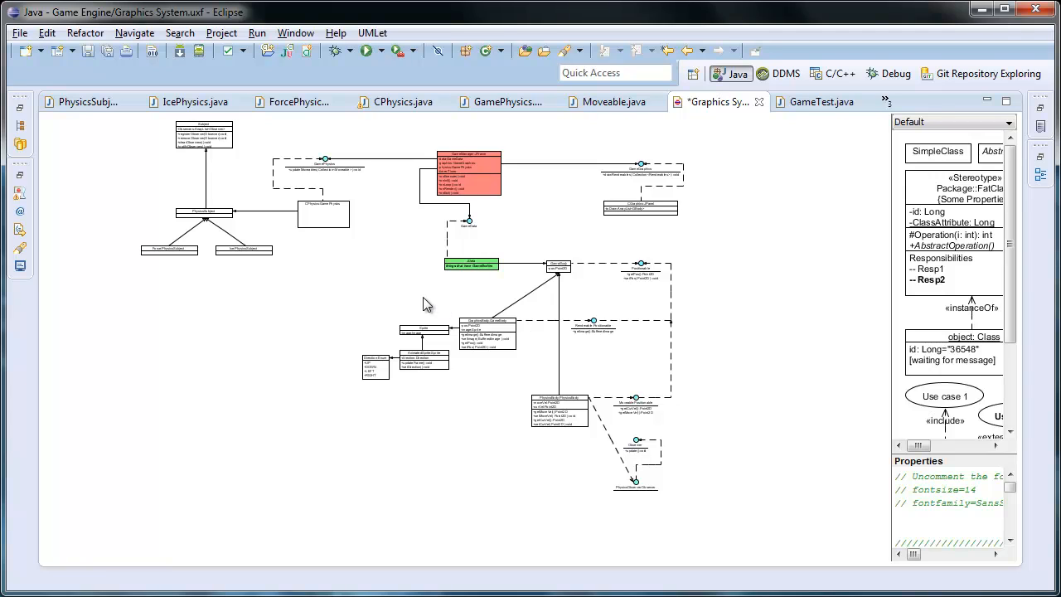
pyautogui.moveTo(372, 279)
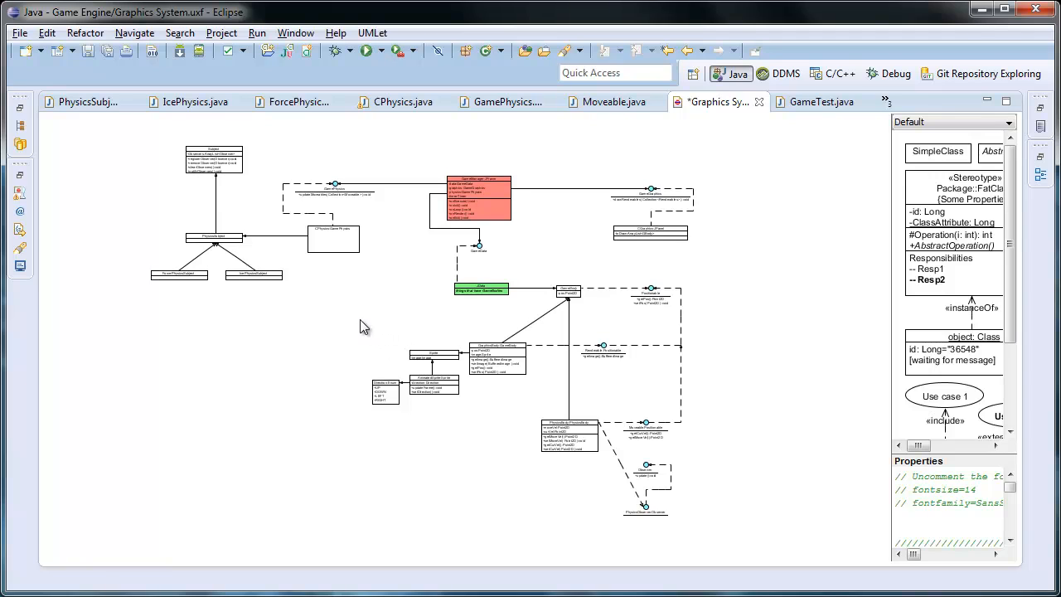
pyautogui.moveTo(339, 195)
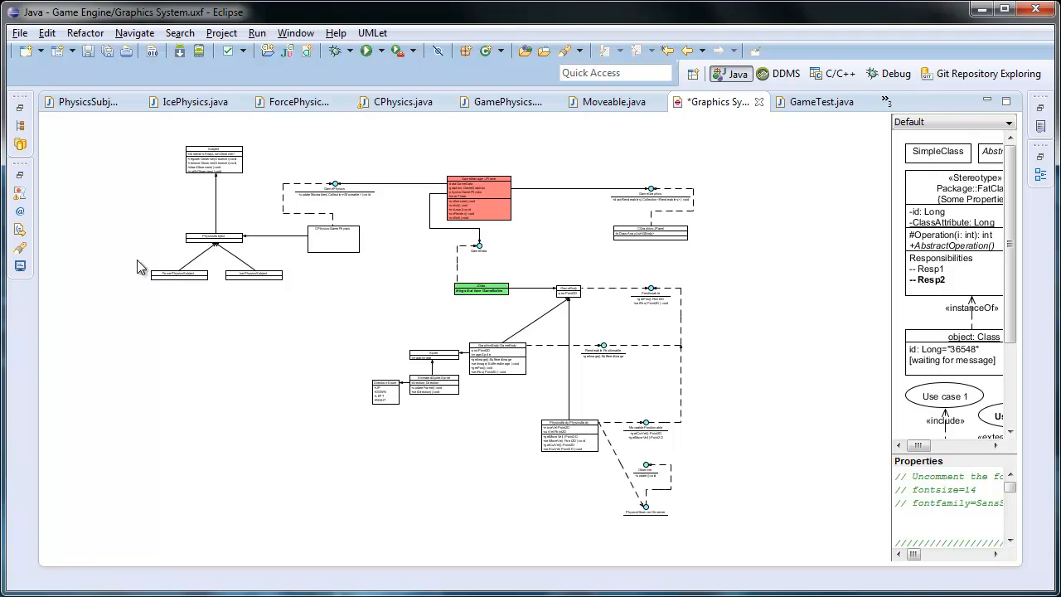
pyautogui.moveTo(242, 139)
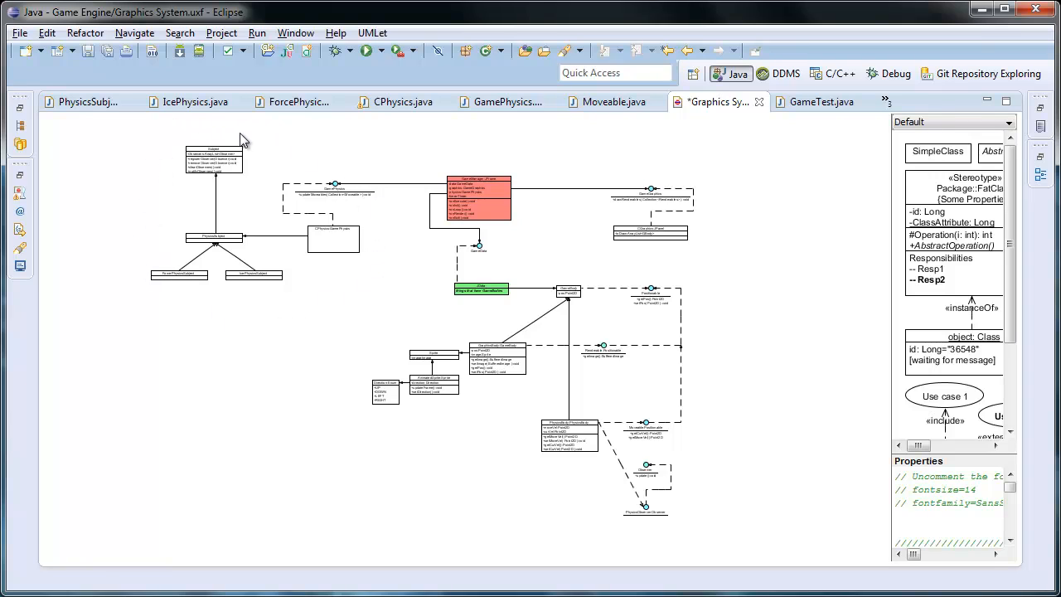
pyautogui.moveTo(270, 331)
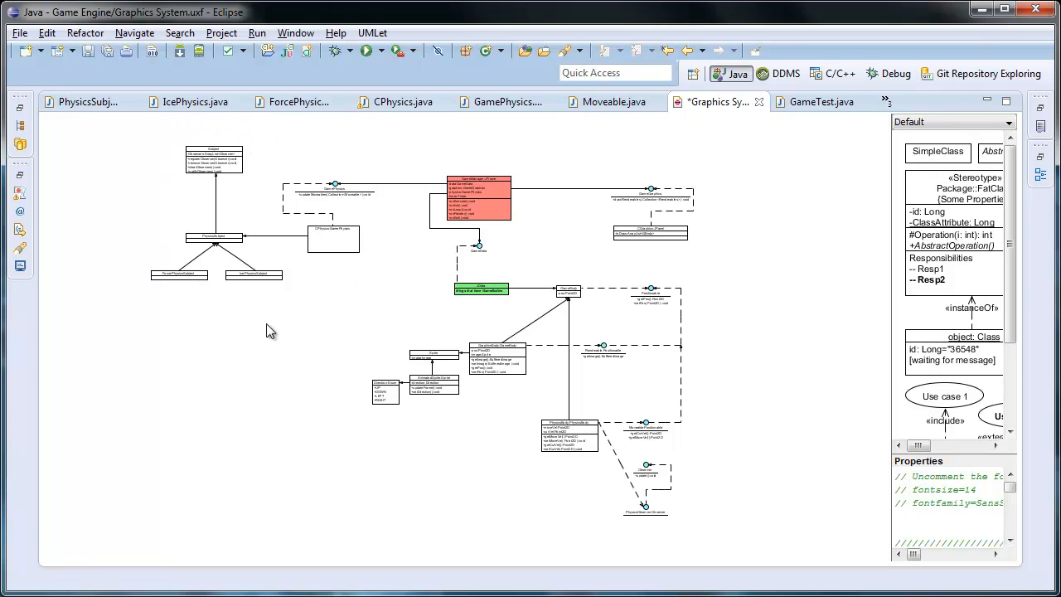
pyautogui.moveTo(335, 279)
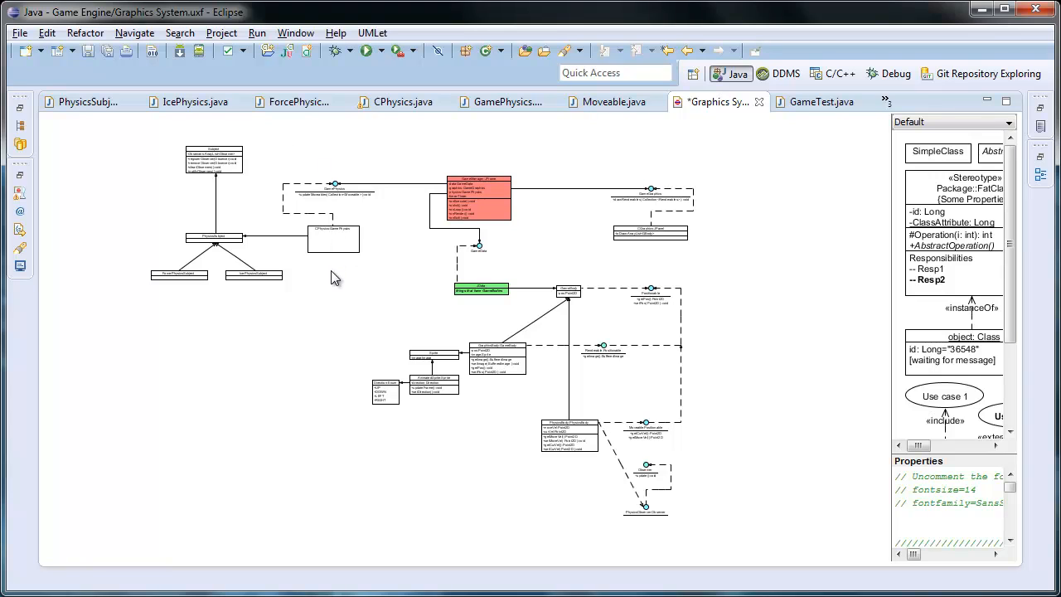
pyautogui.moveTo(324, 282)
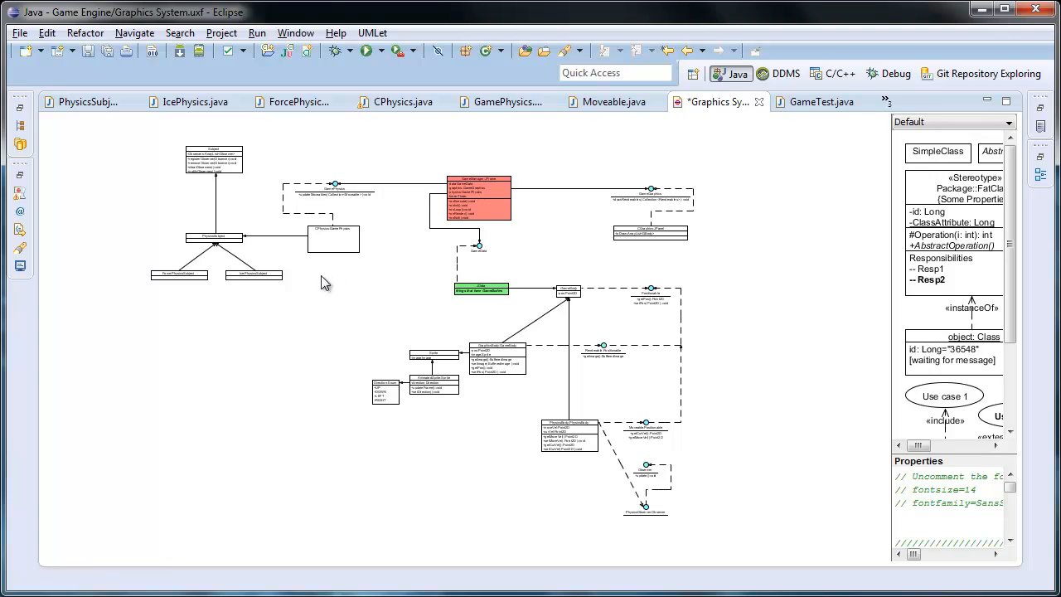
pyautogui.moveTo(617, 248)
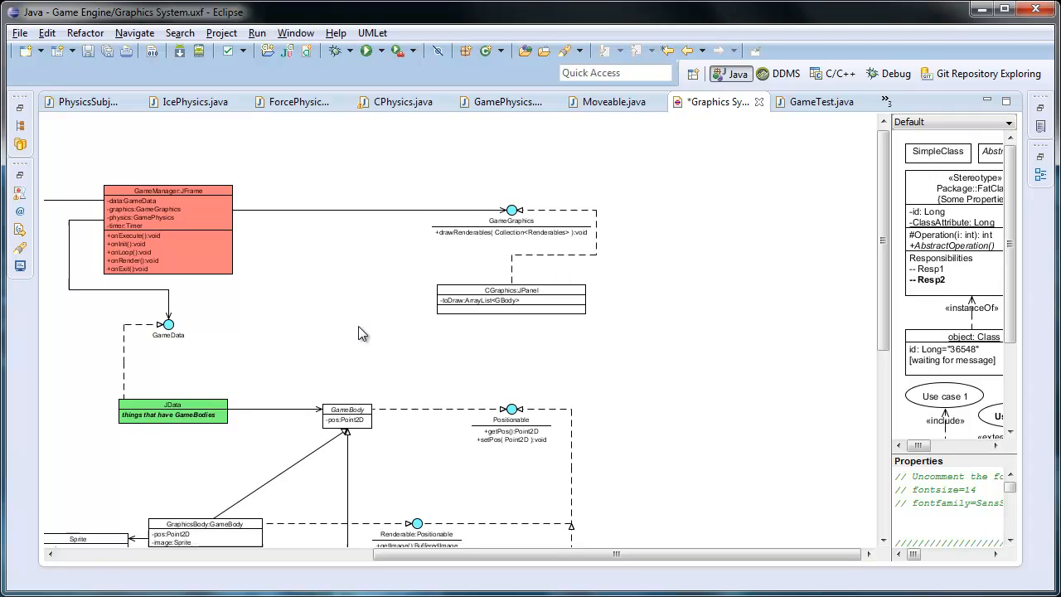
pyautogui.scroll(-3)
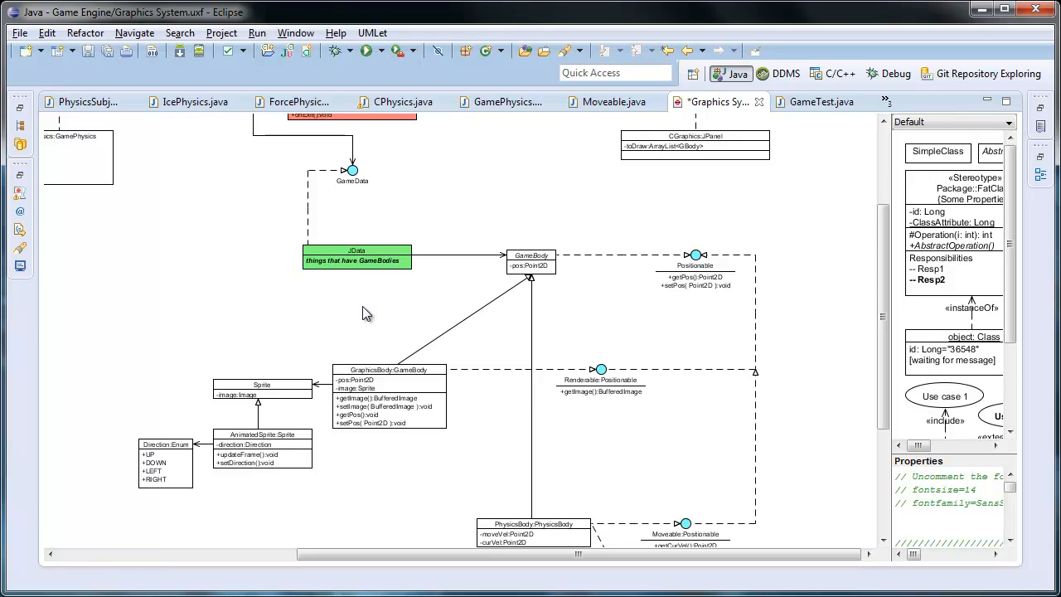
pyautogui.scroll(-3)
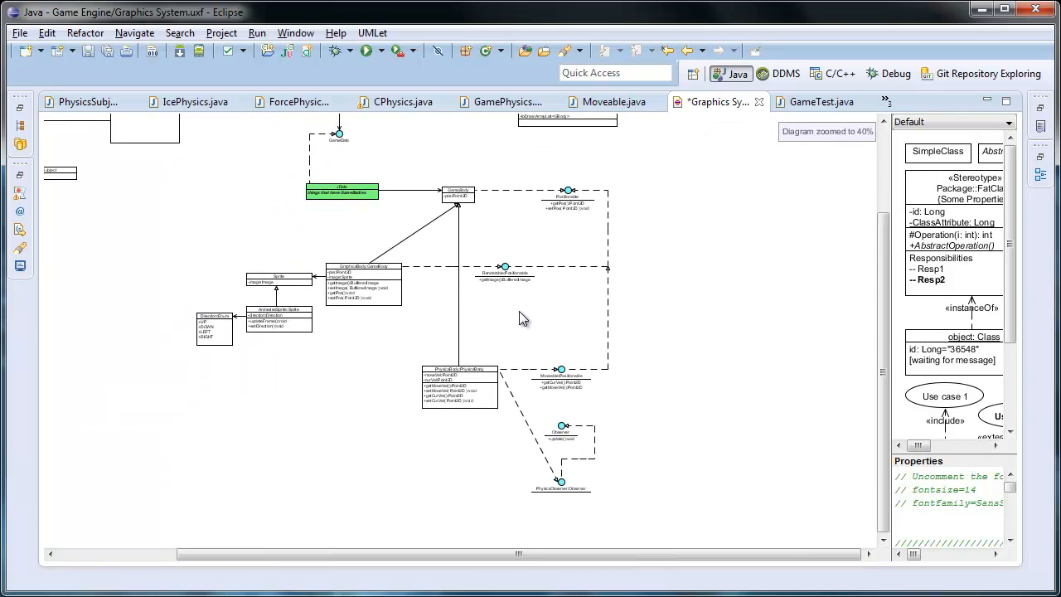
pyautogui.moveTo(527, 328)
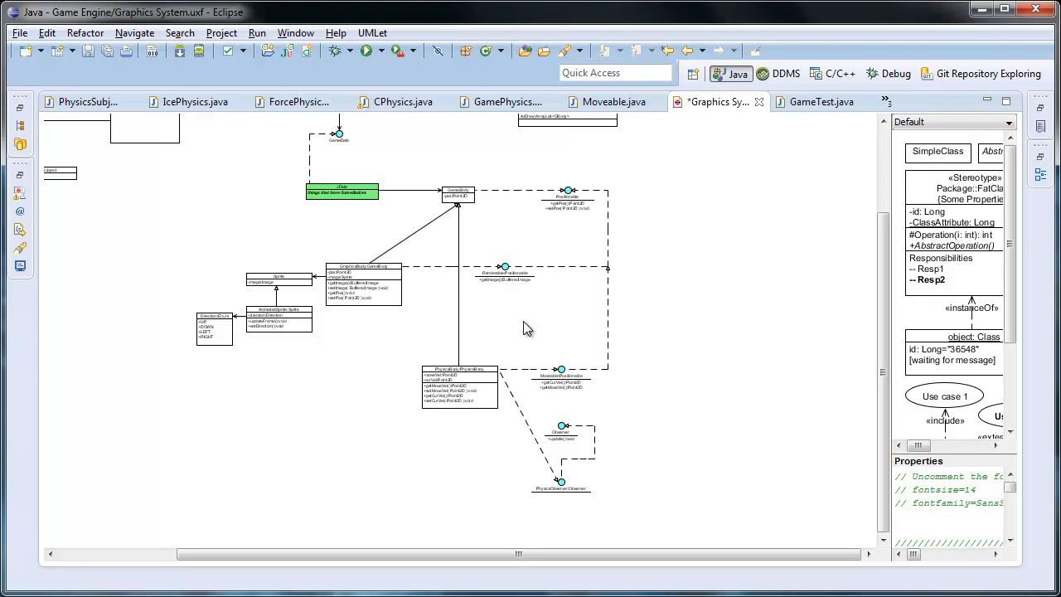
pyautogui.moveTo(363, 403)
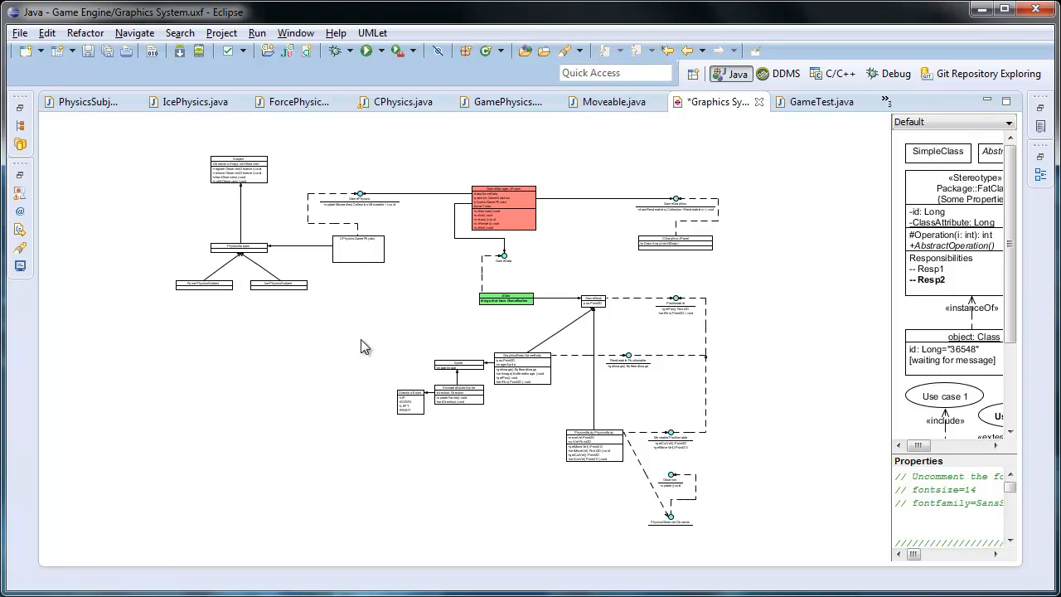
pyautogui.moveTo(402, 370)
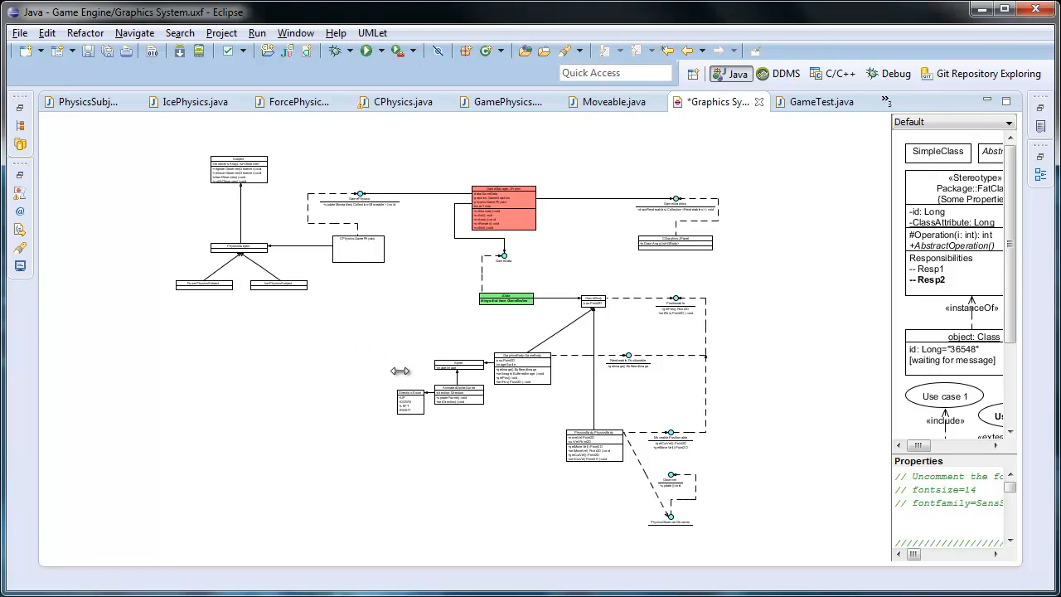